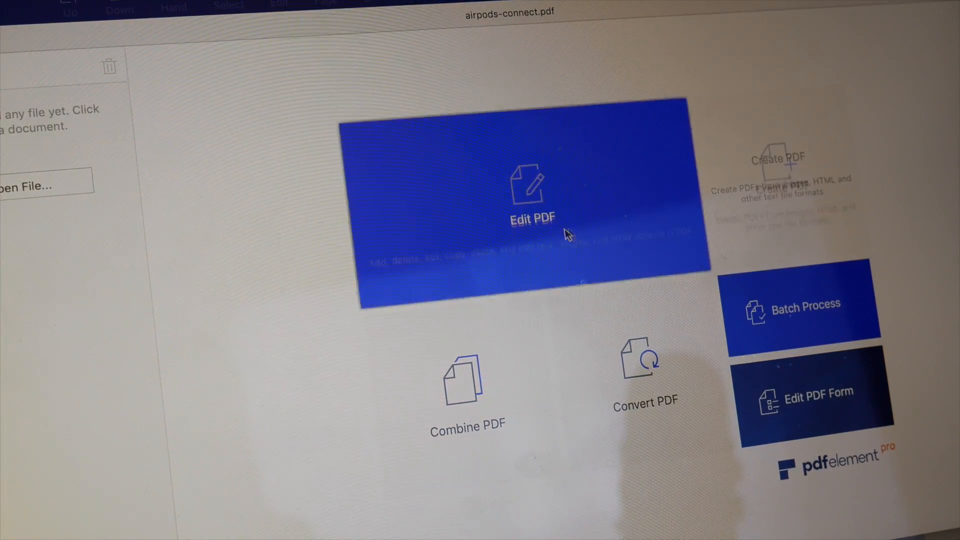
Open airpods-connect.pdf in PDFelement's Edit PDF mode and make the AirPods title editable
click(531, 202)
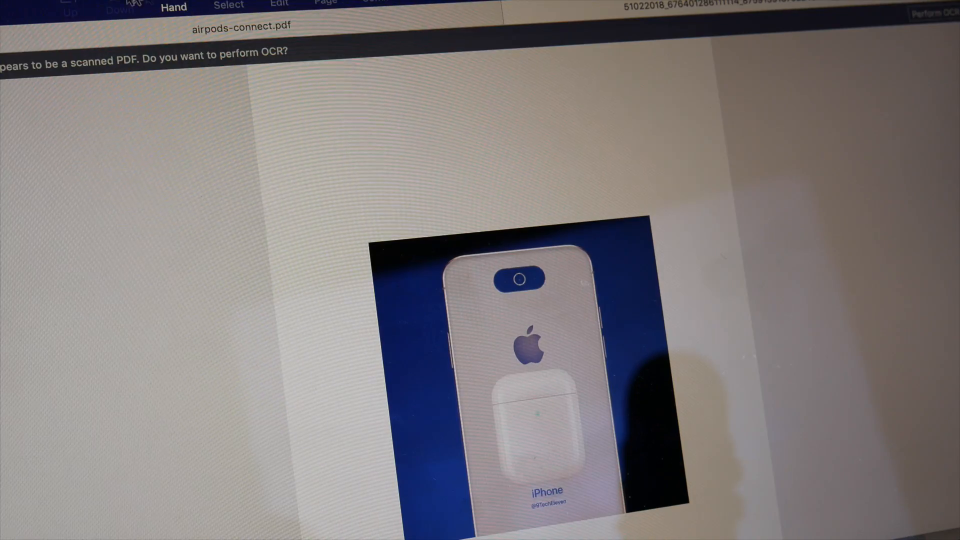
click(279, 5)
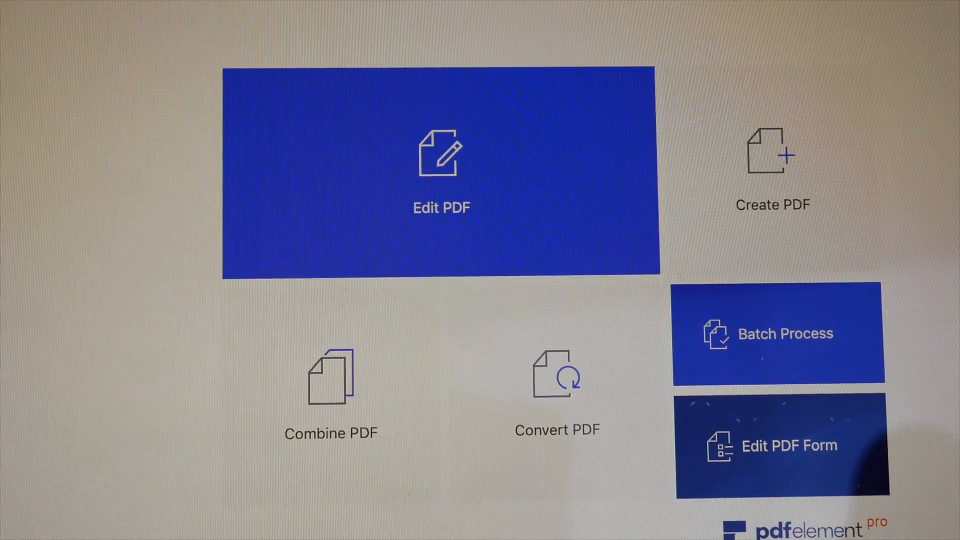
mouse_move(404, 149)
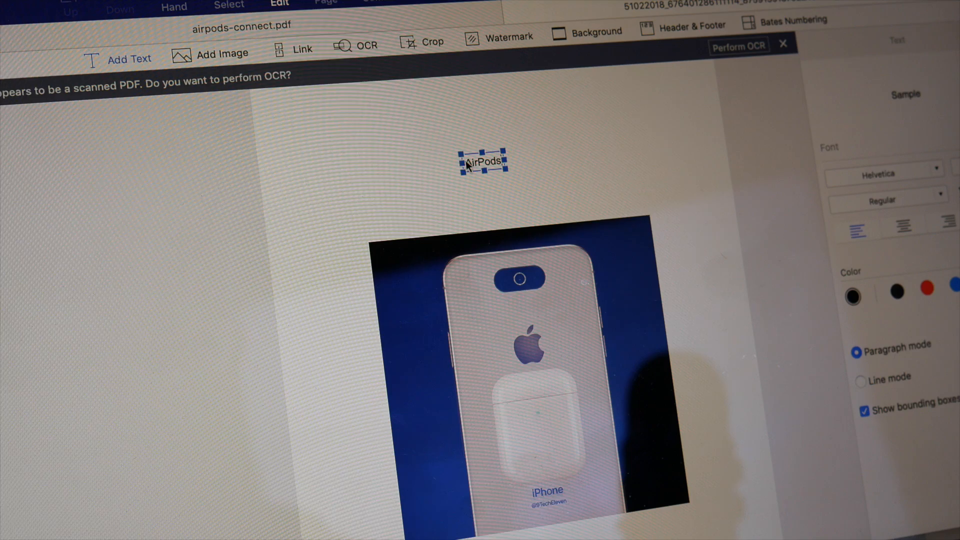
double_click(482, 161)
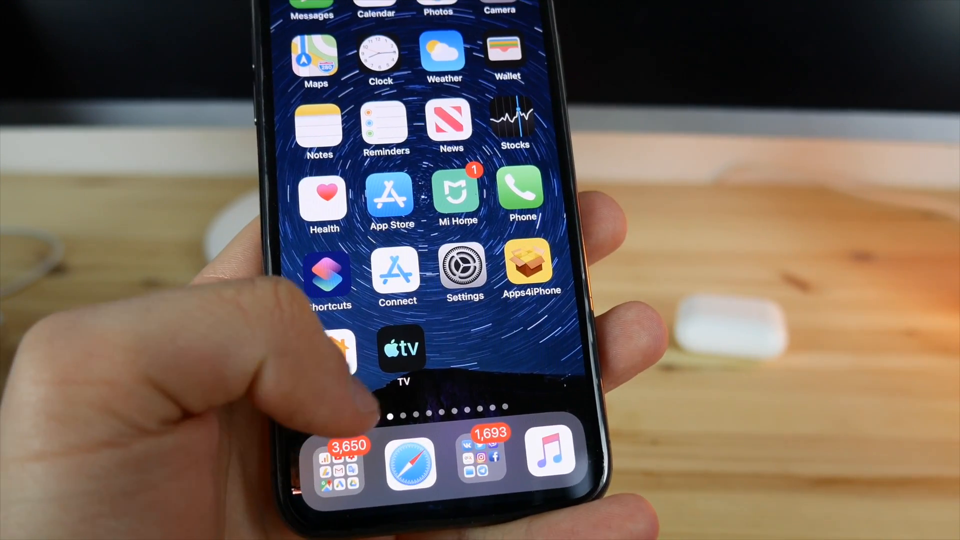
Launch the TV app and scroll its Watch Now listings of What to Watch titles
click(401, 349)
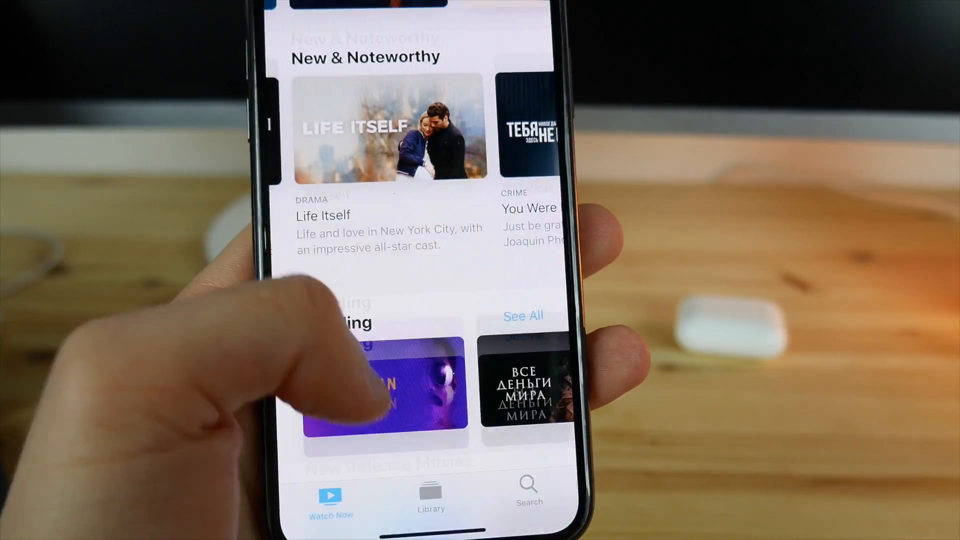
scroll(up, 3)
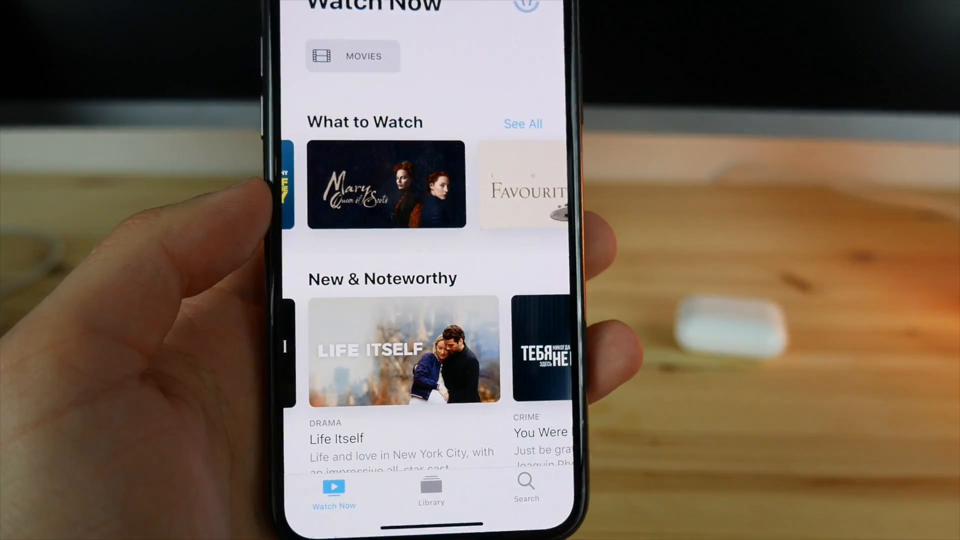